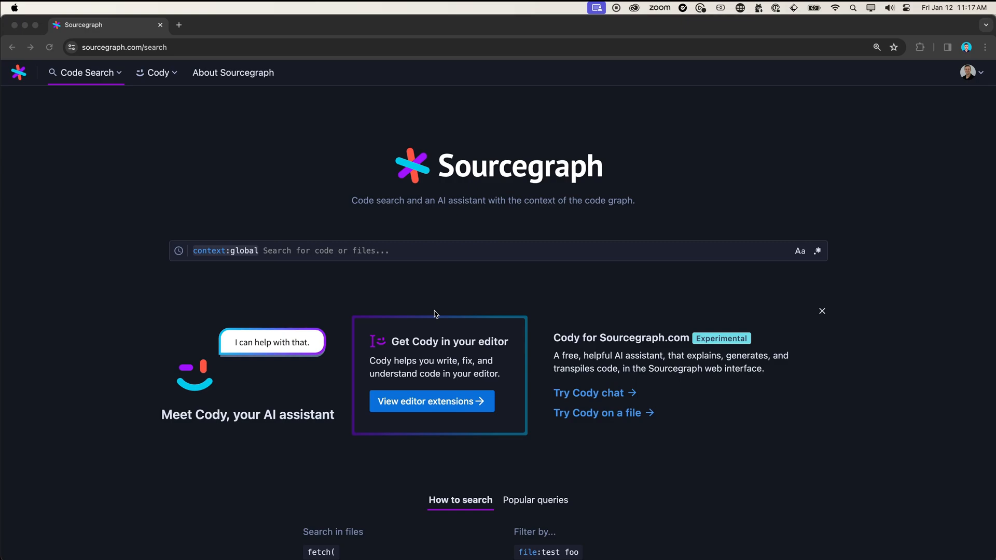
mouse_move(395, 264)
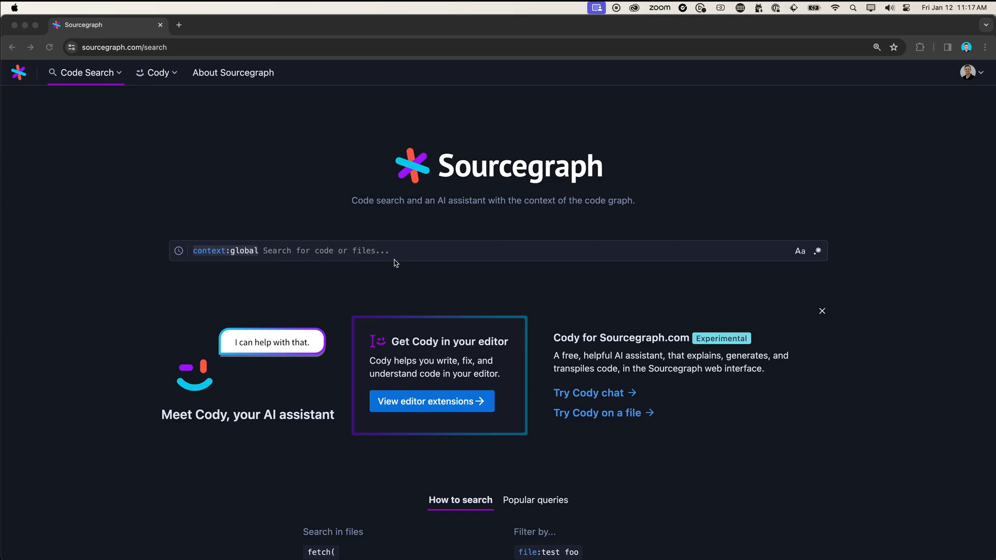
- Run a code search for badge scoped with repo:sourcegraph/about
click(394, 250)
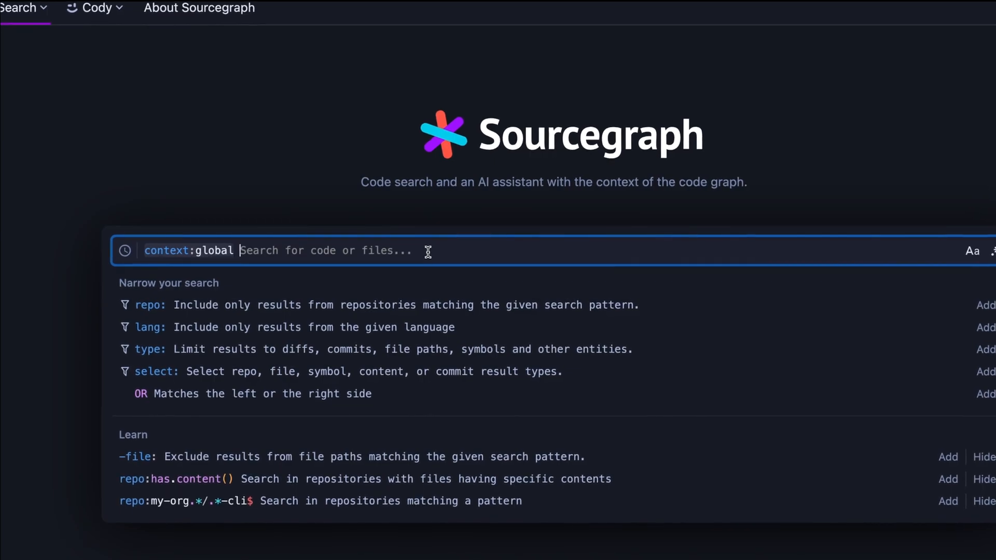
text(repo:)
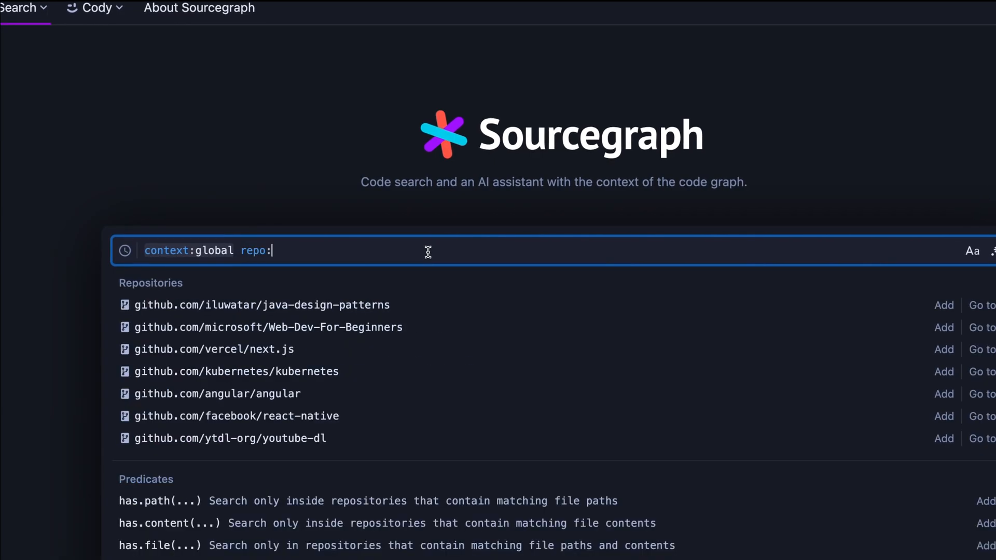
text(sourcegraph/about$)
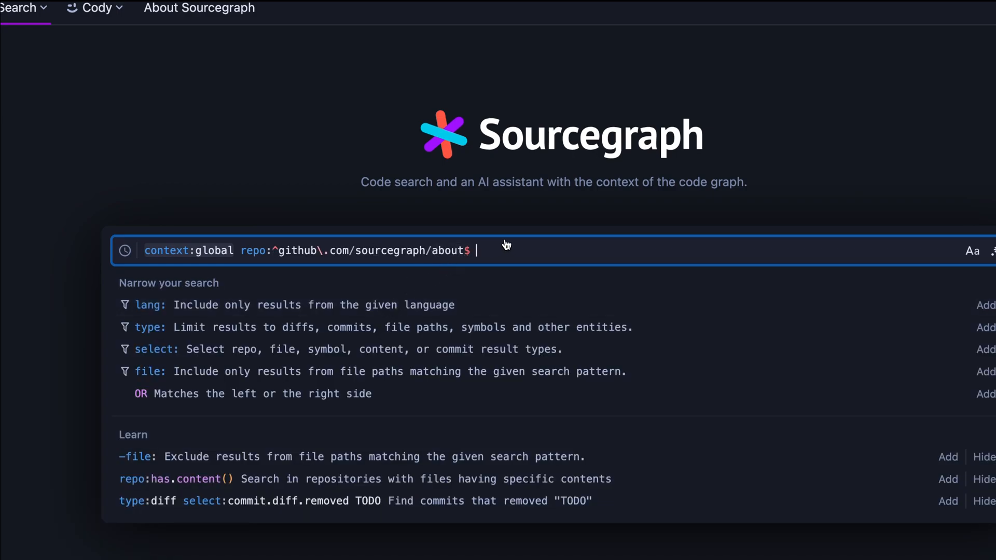
key(Enter)
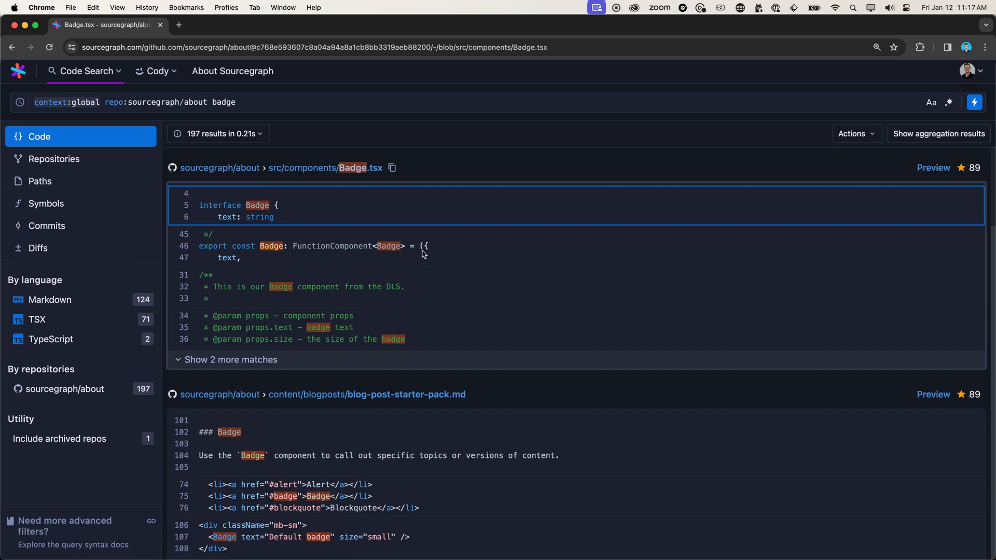
mouse_move(376, 277)
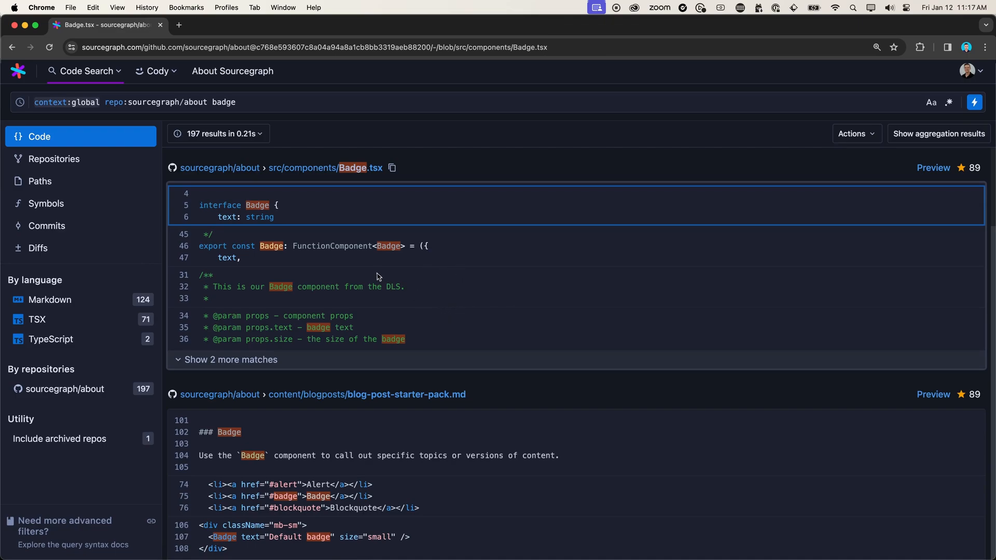
scroll(down, 3)
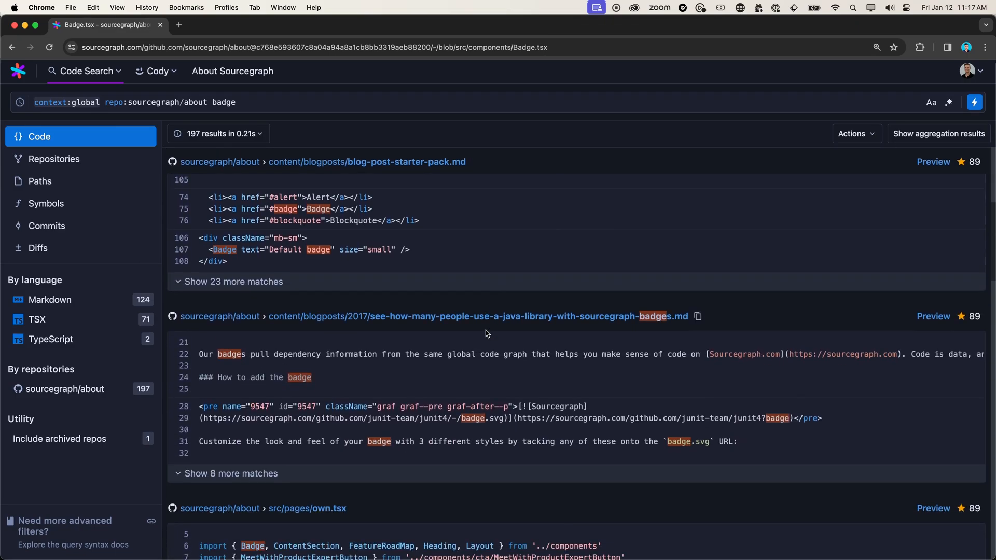
scroll(down, 3)
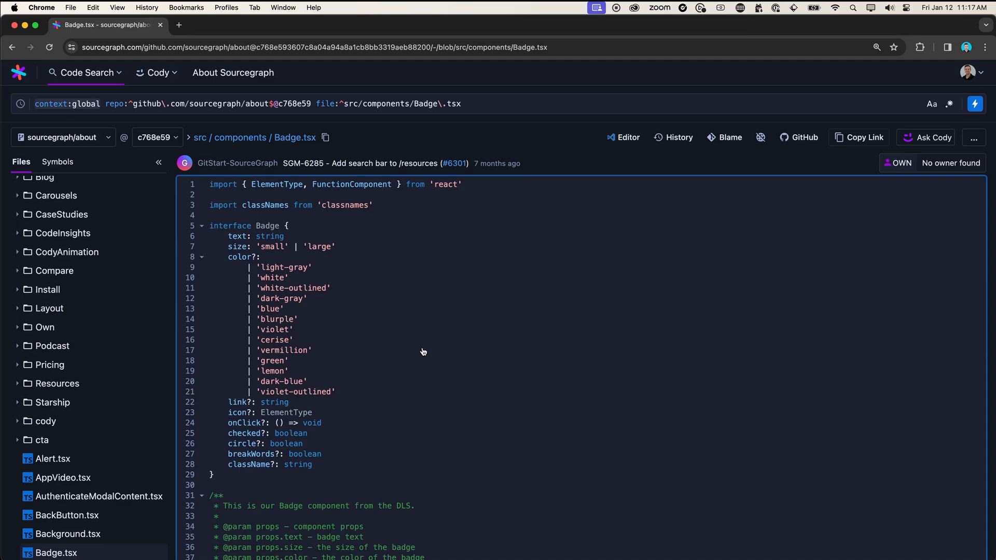
mouse_move(431, 355)
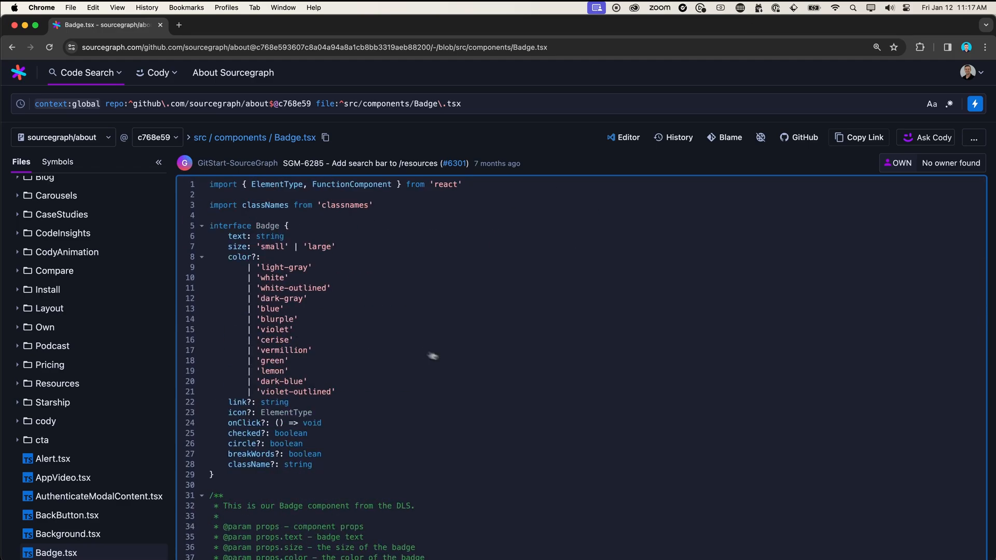
- Launch the Ask Cody chat from the Badge.tsx file toolbar
click(926, 137)
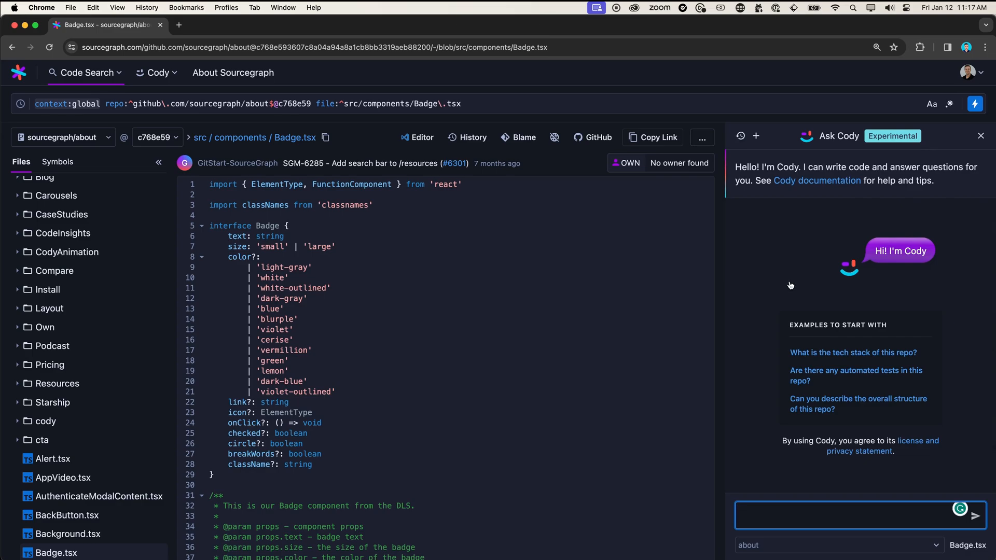
- Ask Cody 'how do i use this component' about Badge.tsx
click(850, 516)
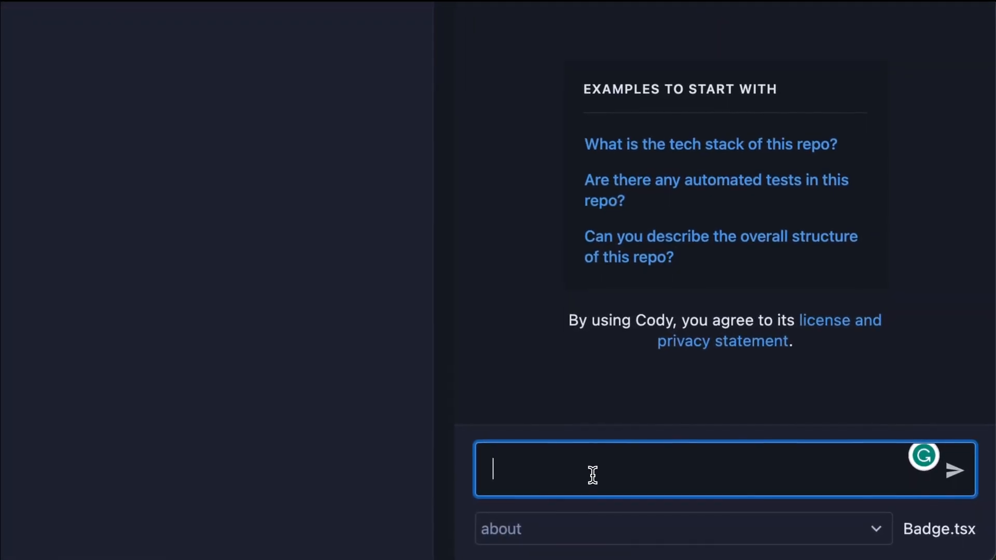
text(how do i use this compone)
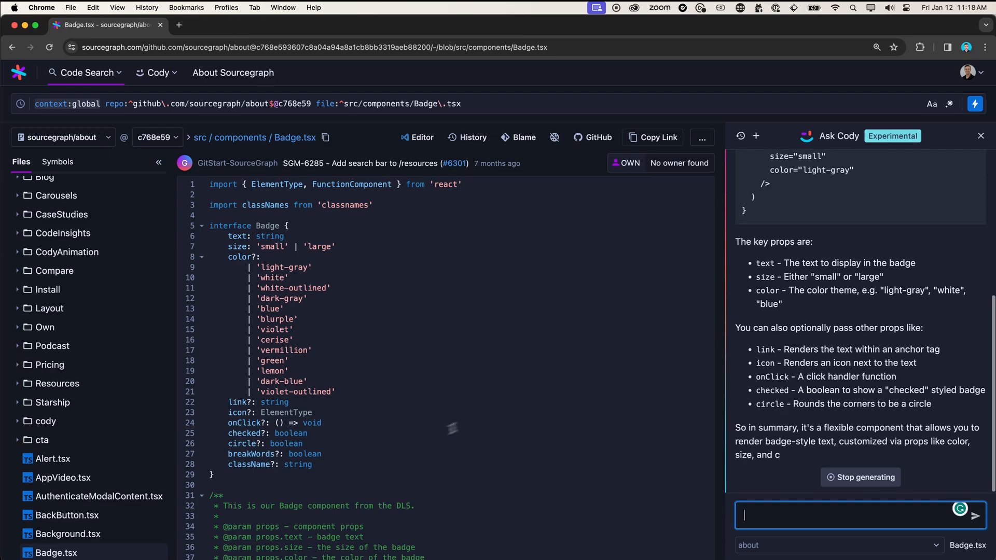
- Scroll the Cody panel to read the answer through its props summary
scroll(down, 3)
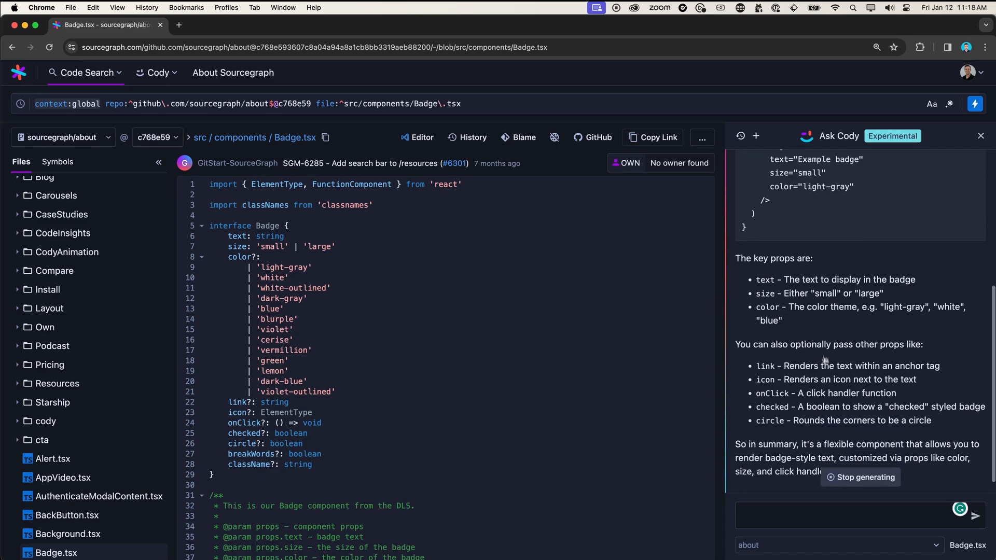
mouse_move(830, 319)
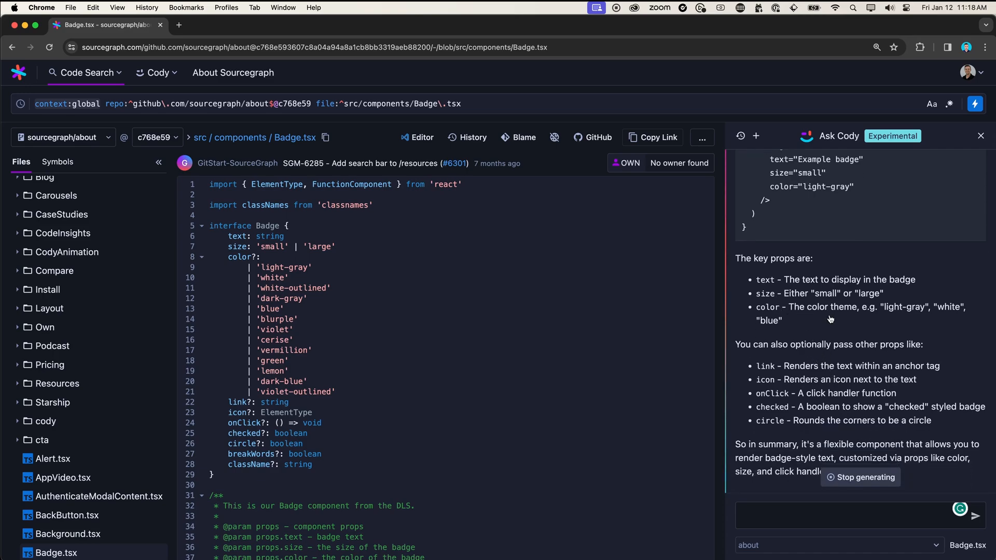